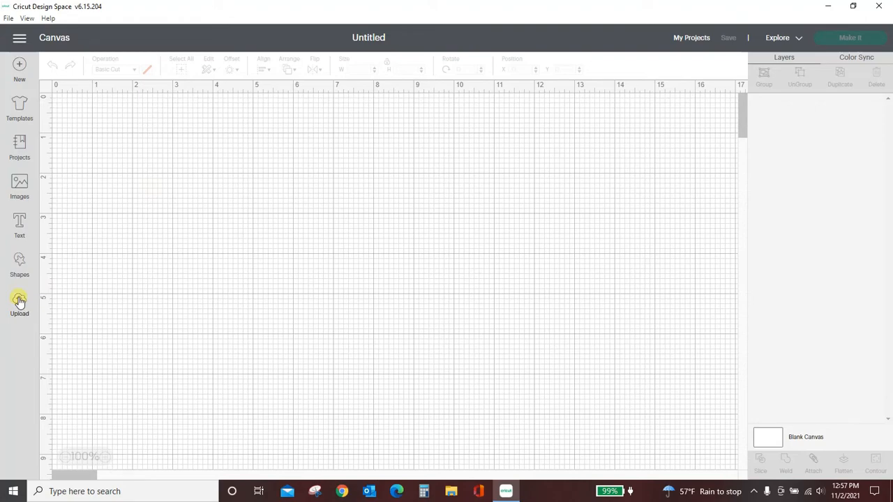
Upload the green snowmen photo from the Desktop as a new image.
left_click(19, 303)
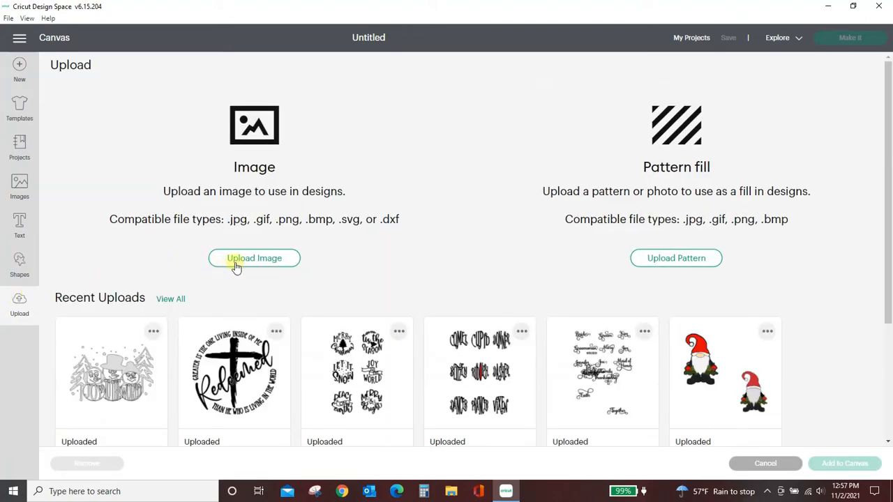
left_click(253, 258)
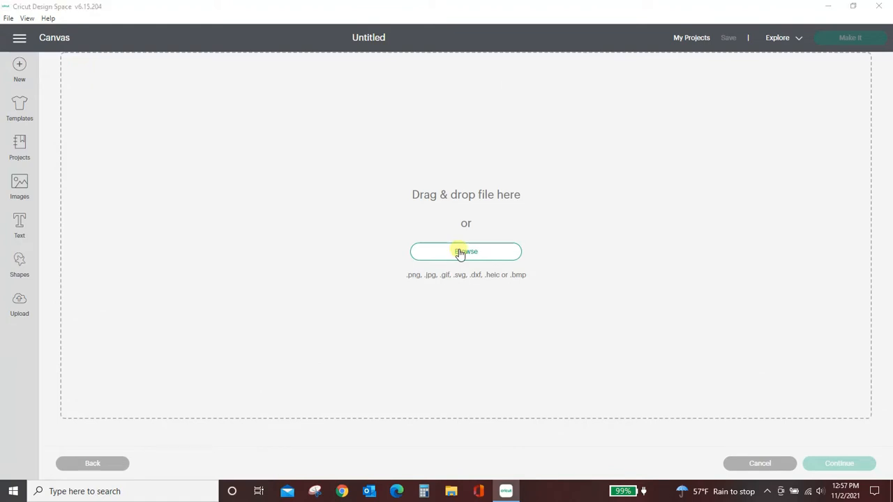
left_click(465, 251)
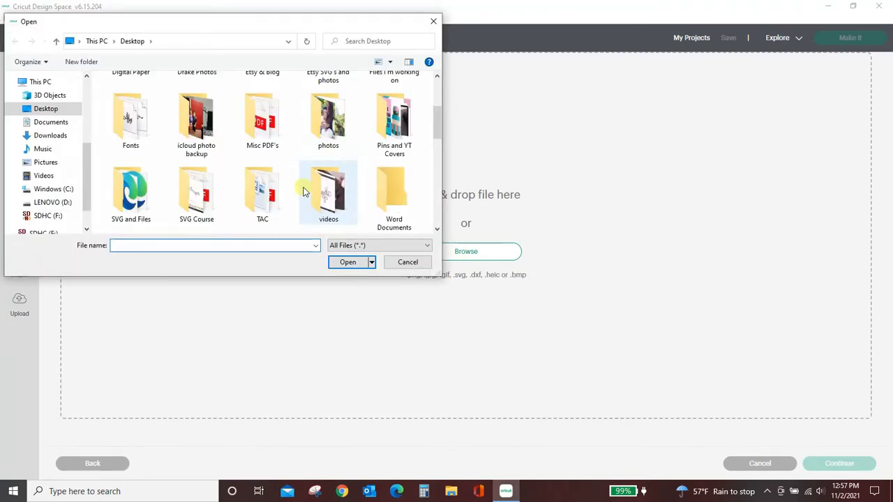
scroll("down", 3)
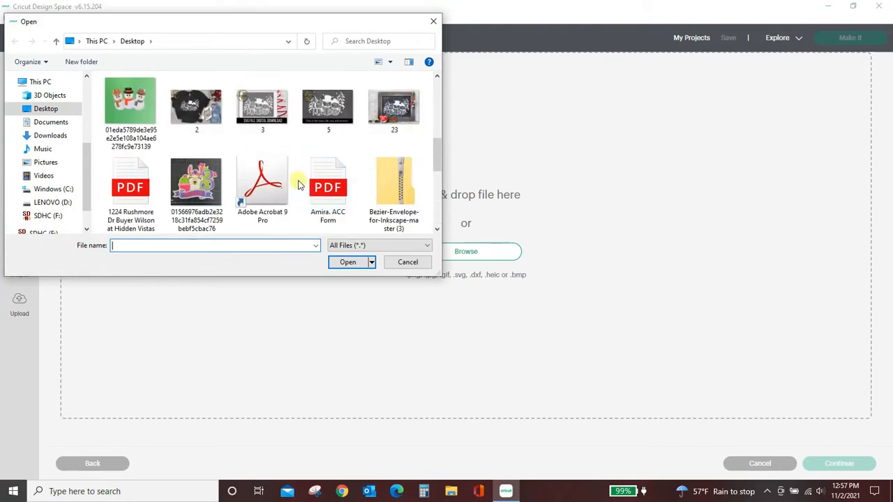
left_click(131, 105)
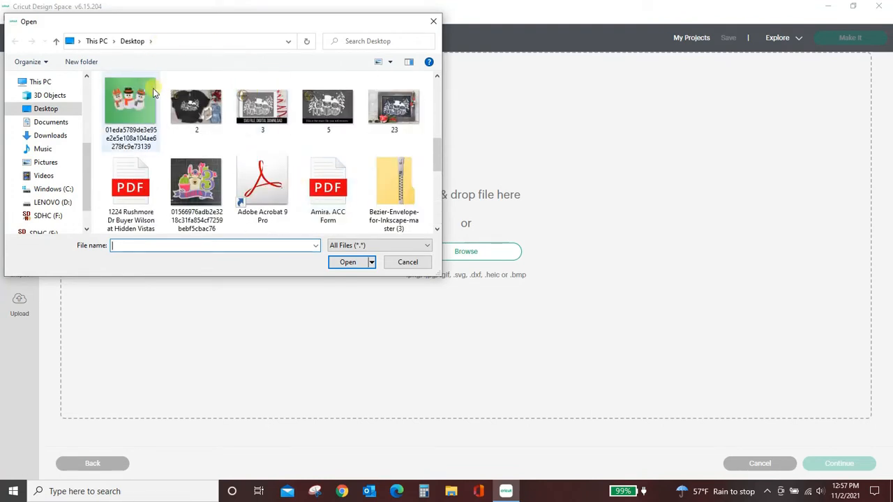
left_click(130, 105)
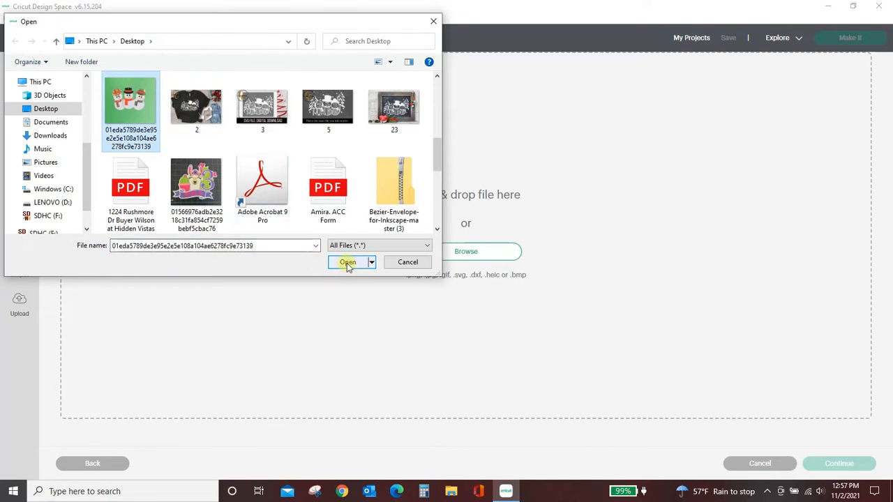
left_click(347, 262)
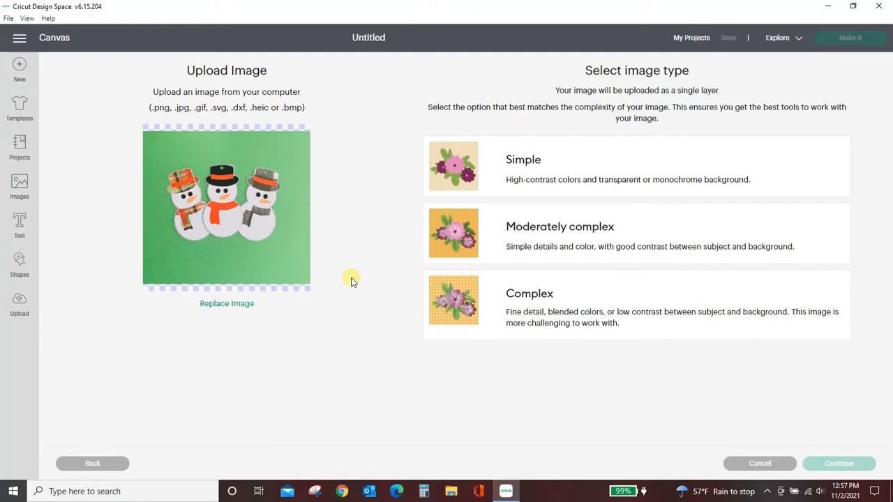
mouse_move(145, 254)
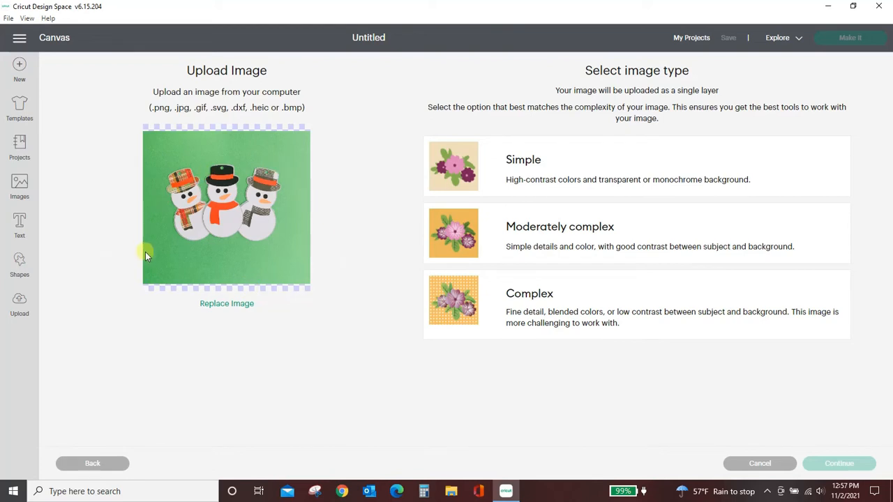
mouse_move(257, 221)
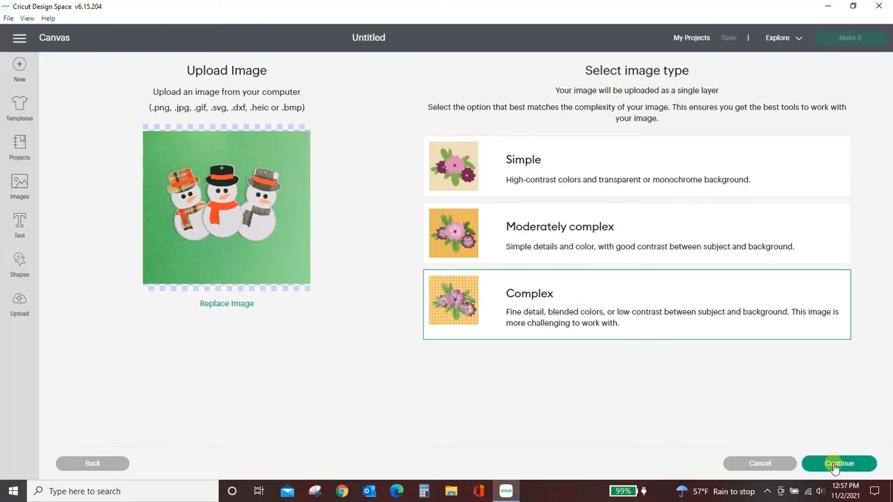
Mark the snowmen photo as a Complex image and continue.
left_click(838, 463)
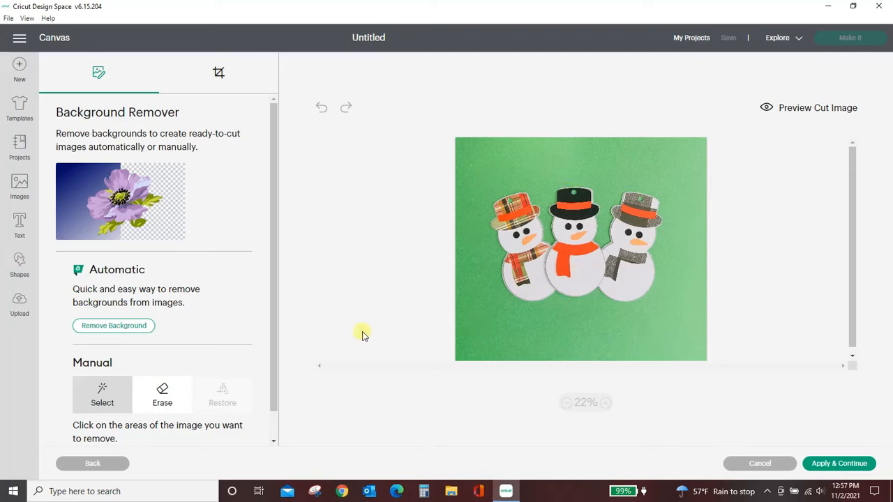
Automatically remove the snowmen photo's green background and apply the result.
left_click(114, 325)
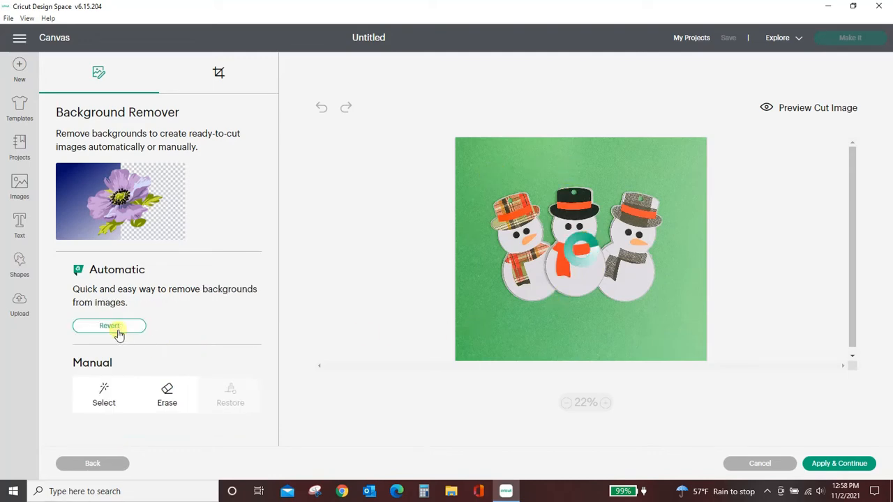
left_click(109, 326)
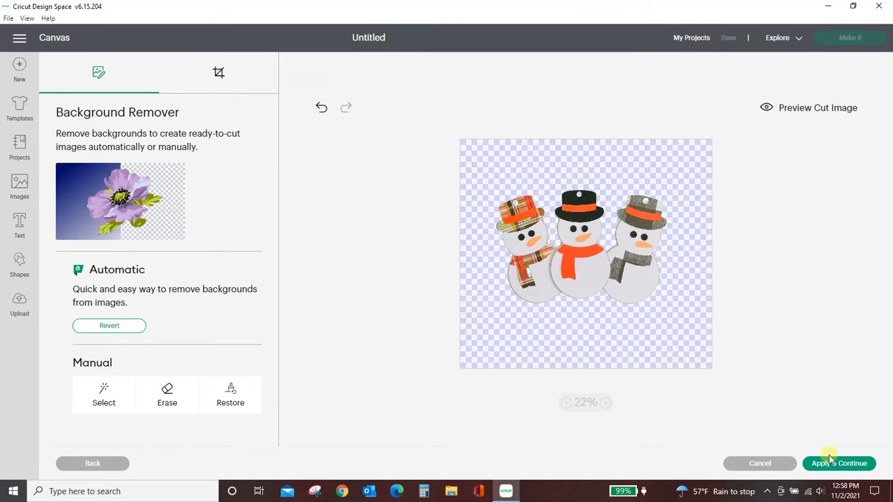
left_click(838, 463)
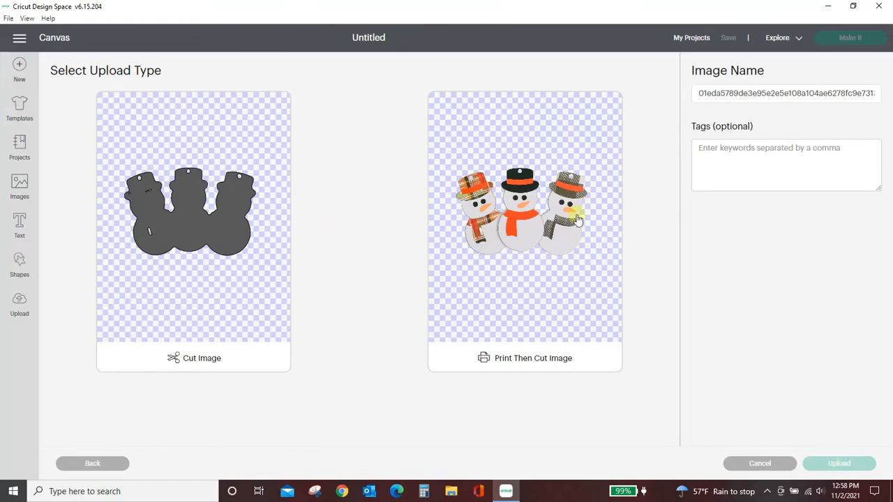
mouse_move(535, 226)
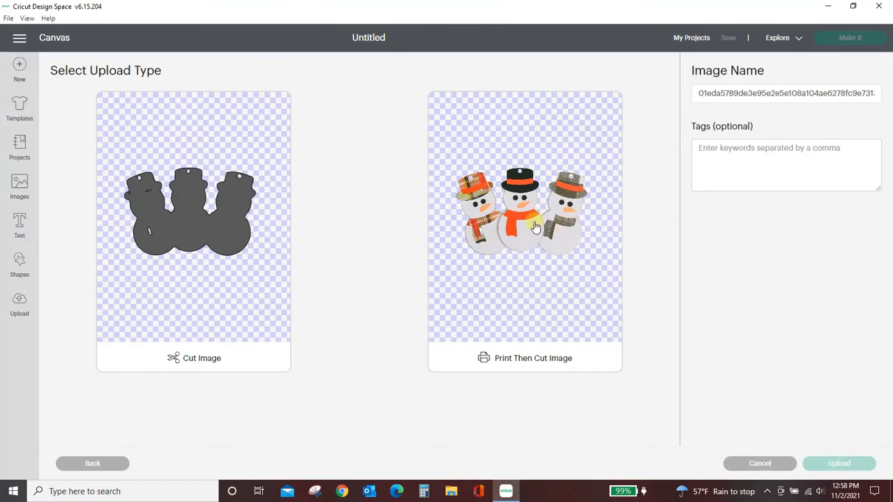
mouse_move(265, 222)
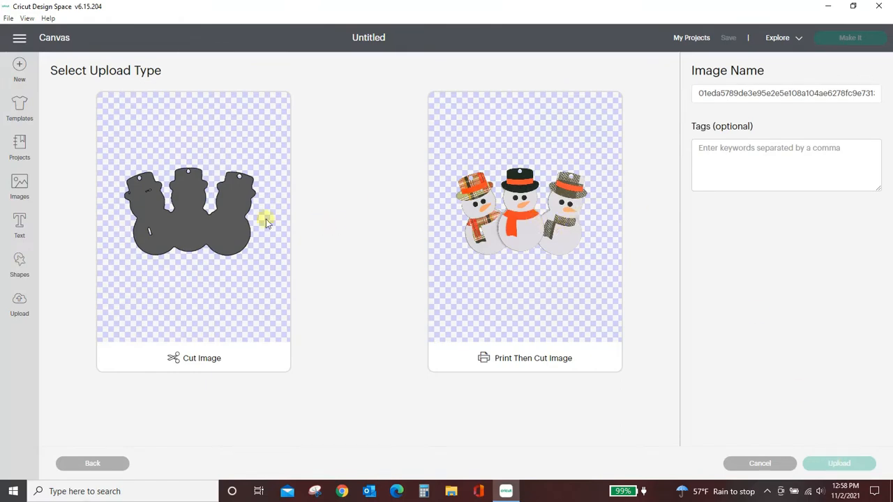
mouse_move(162, 236)
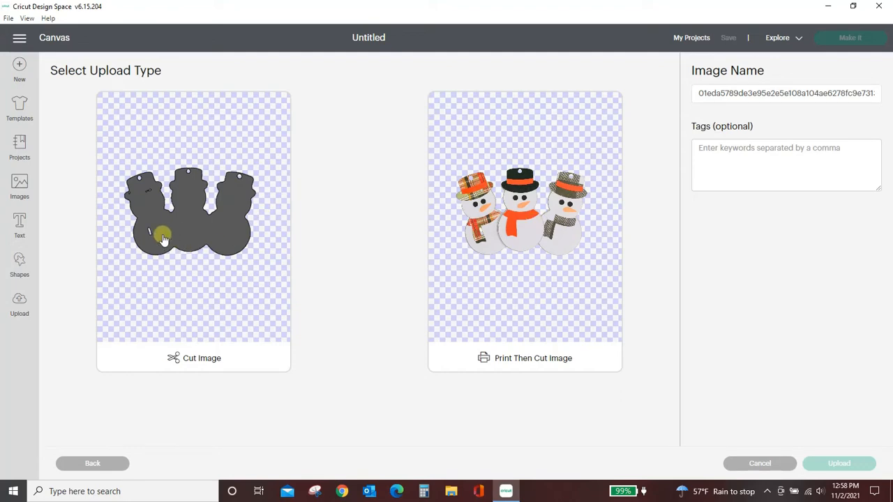
mouse_move(155, 226)
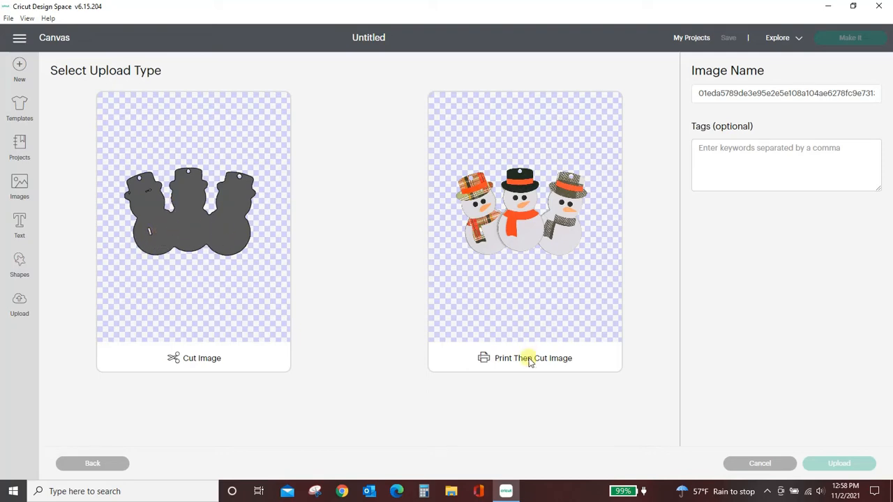
mouse_move(551, 359)
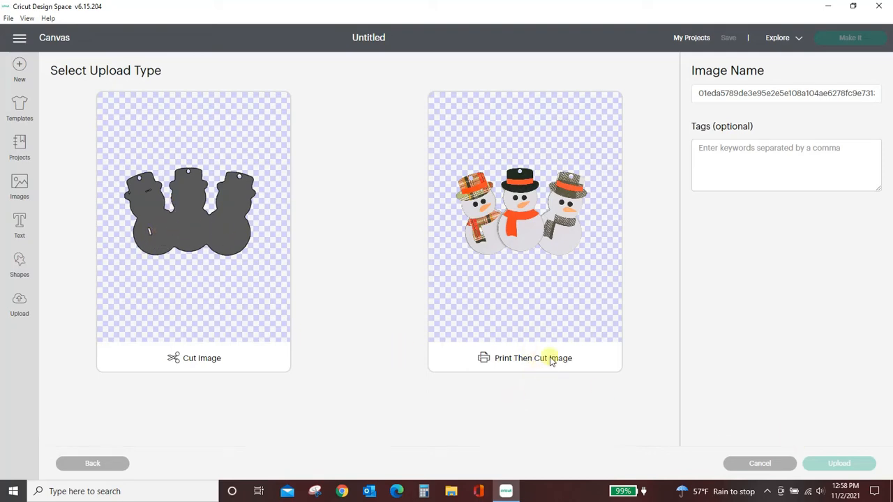
mouse_move(337, 340)
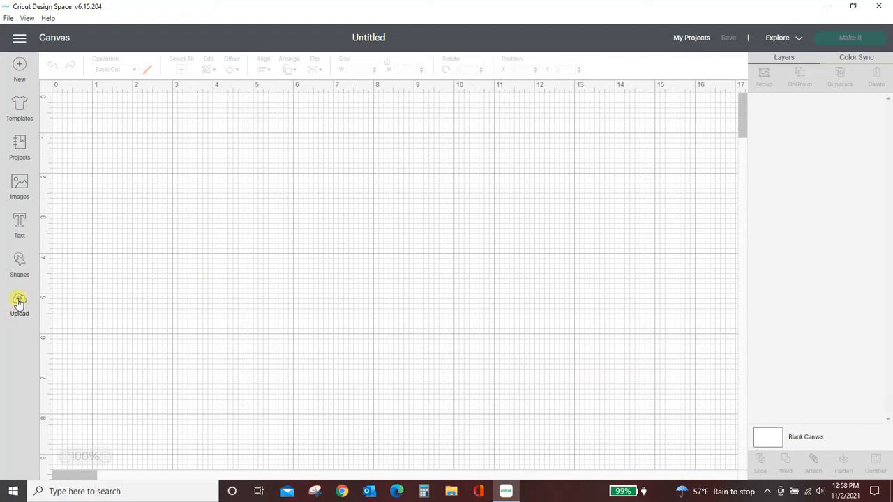
Upload the Peace on Earth picture and set its image type to Complex.
left_click(19, 303)
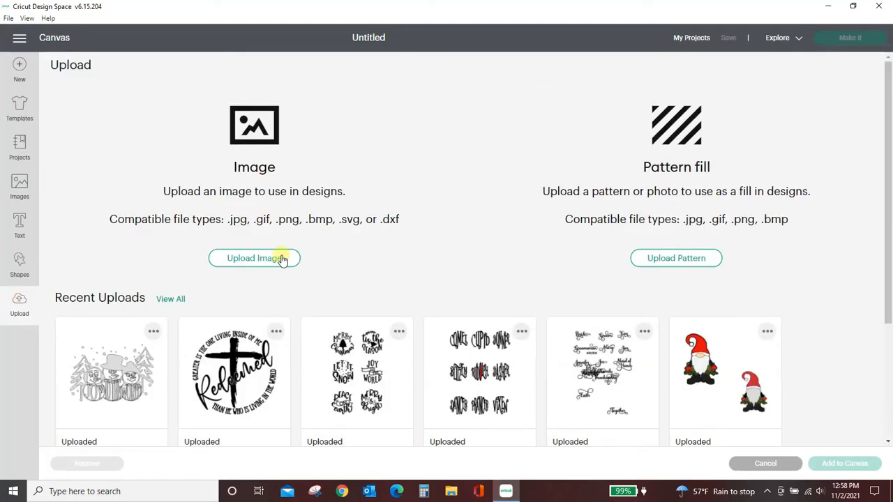
left_click(254, 258)
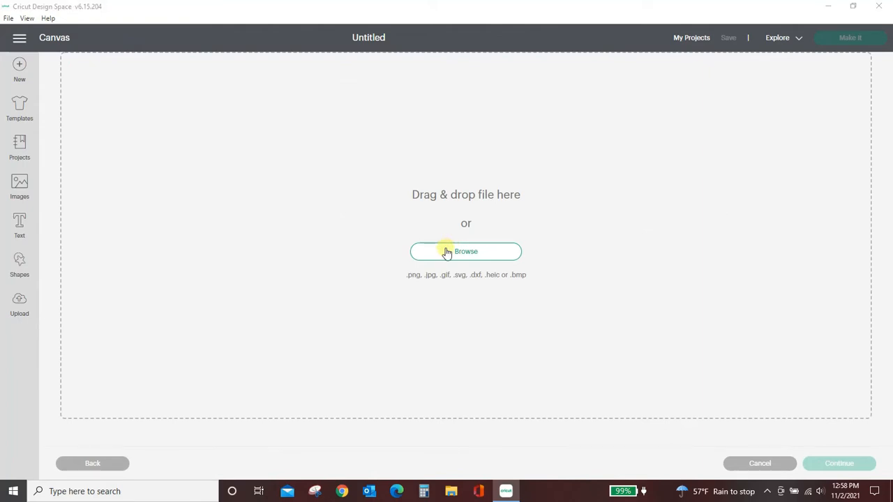
left_click(466, 251)
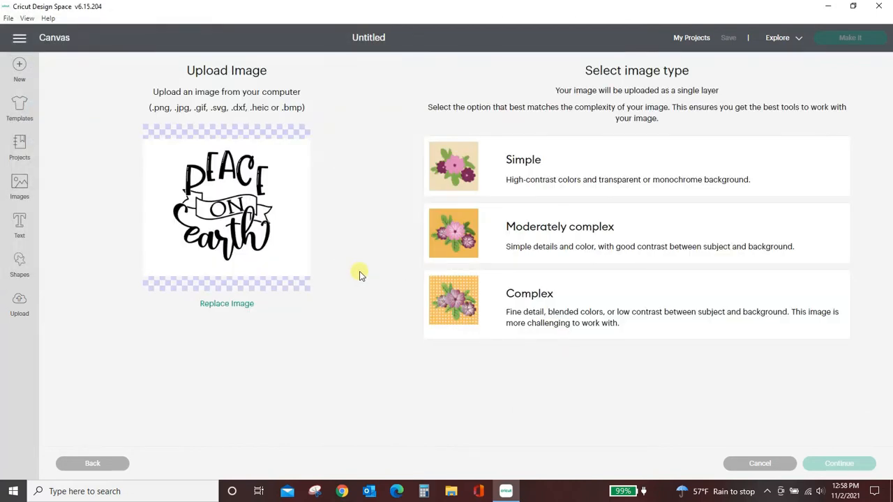
mouse_move(240, 251)
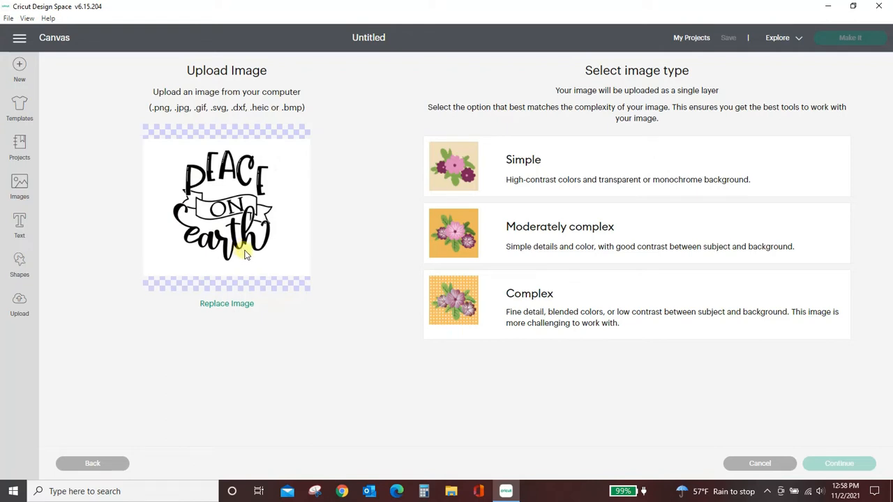
mouse_move(185, 254)
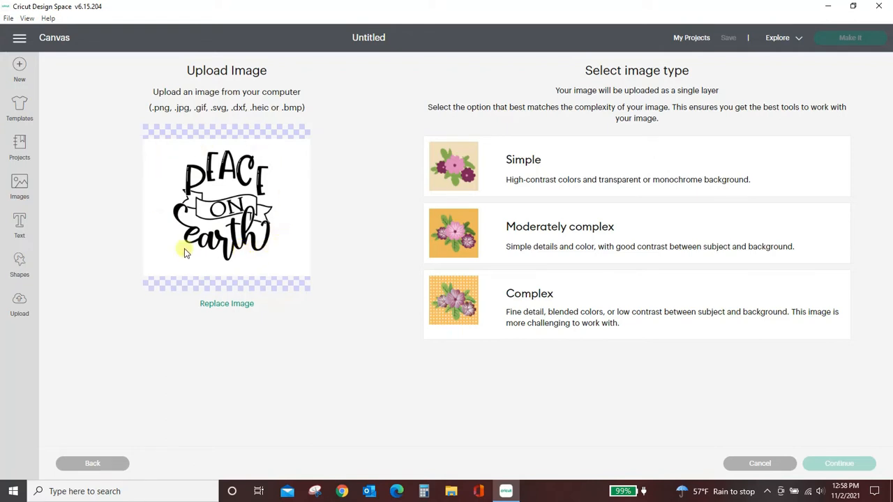
mouse_move(233, 269)
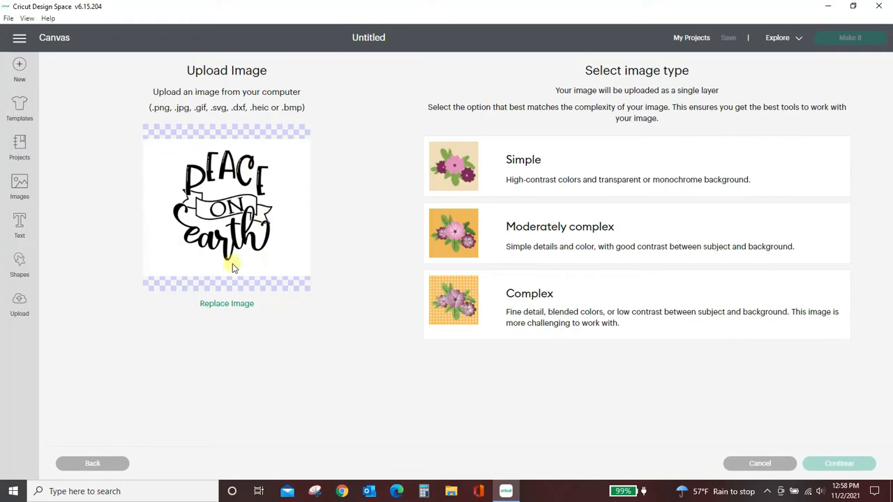
mouse_move(238, 242)
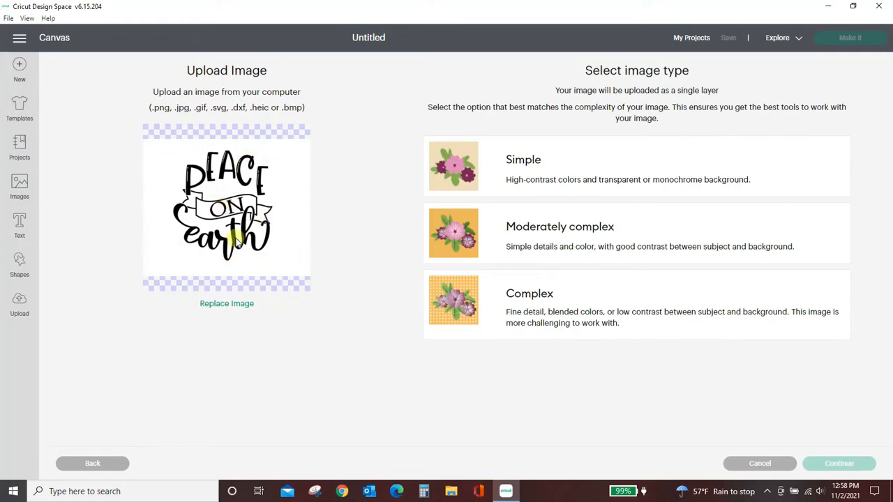
mouse_move(626, 285)
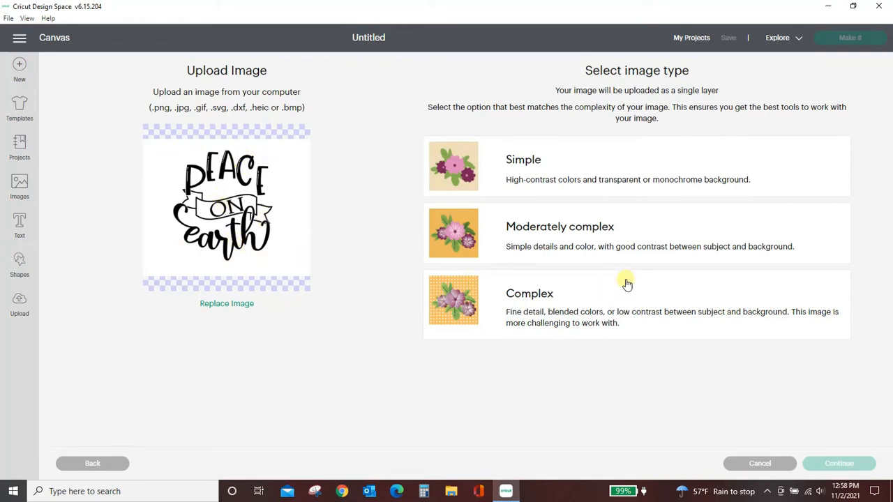
left_click(607, 303)
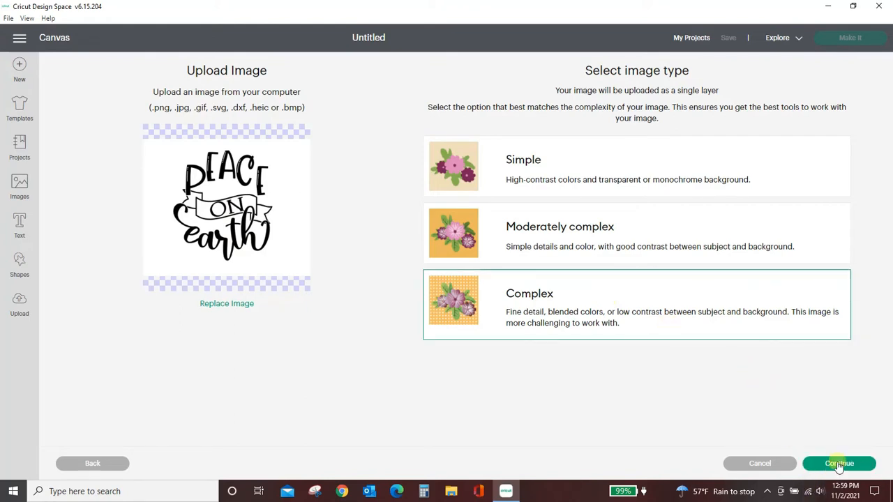
Automatically remove the Peace on Earth image's white background and apply it.
left_click(839, 463)
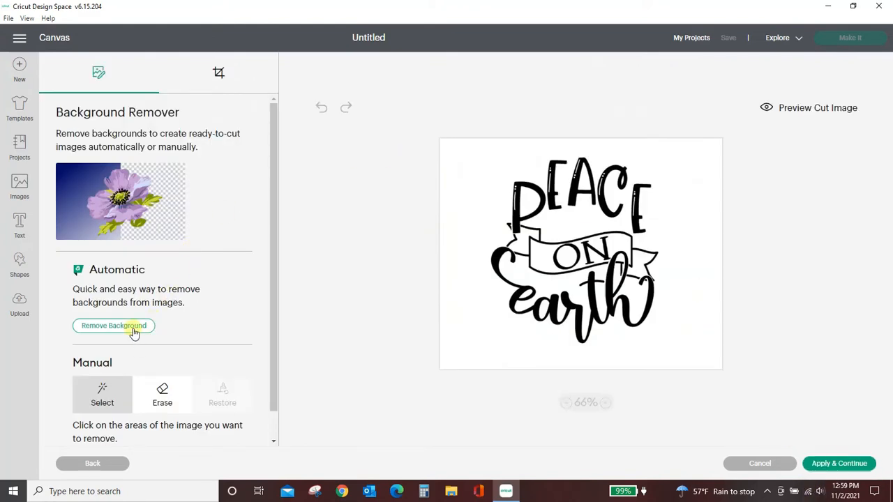
left_click(112, 326)
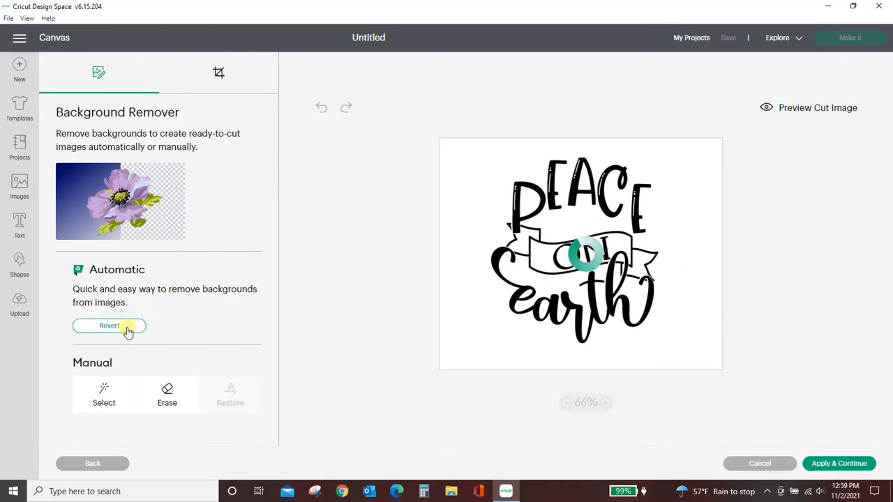
left_click(109, 325)
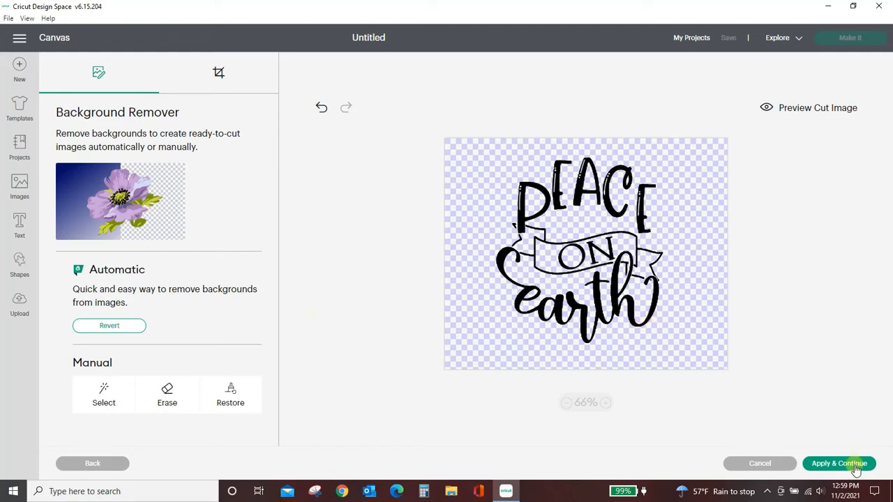
left_click(838, 463)
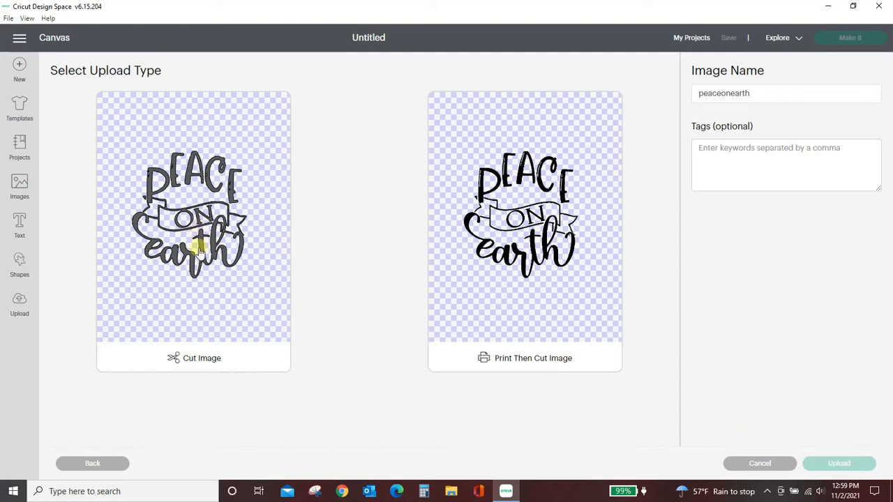
Save Peace on Earth as a Cut Image and add it to the canvas.
left_click(193, 230)
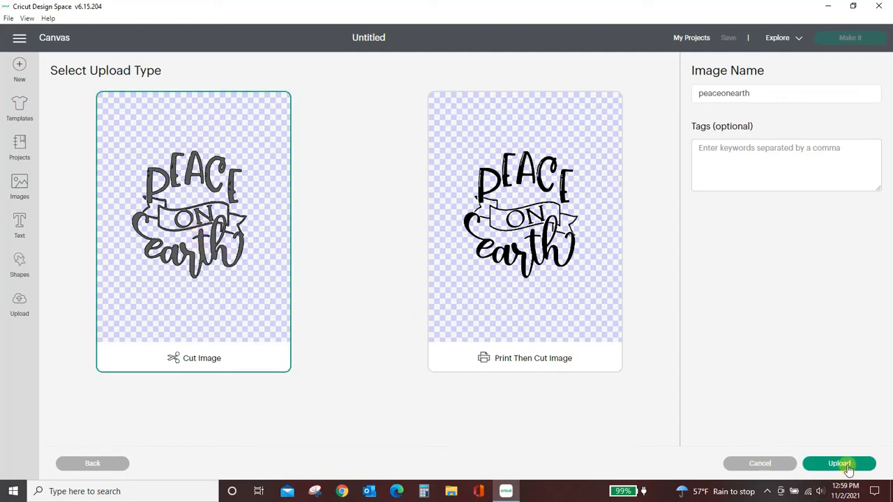
left_click(839, 463)
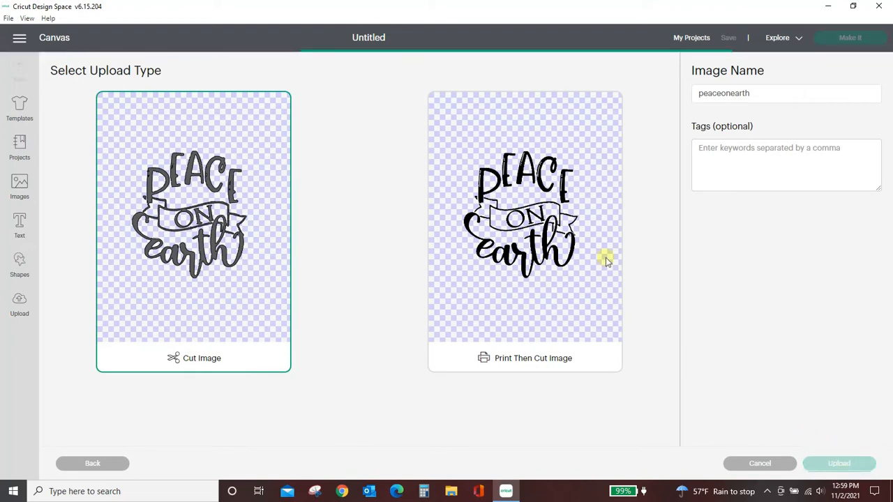
left_click(839, 463)
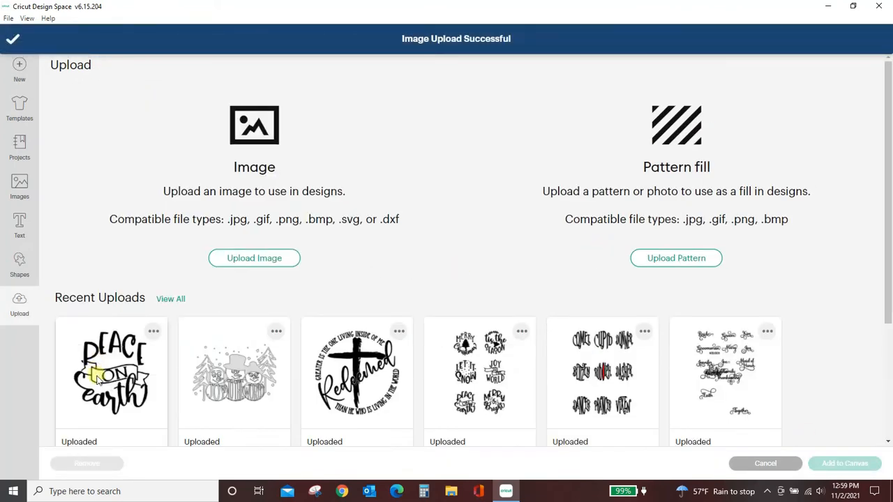
left_click(111, 372)
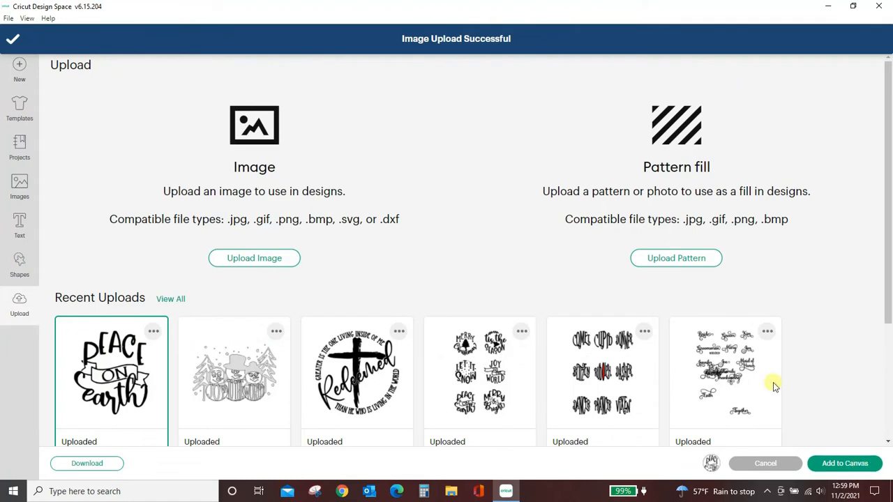
left_click(844, 463)
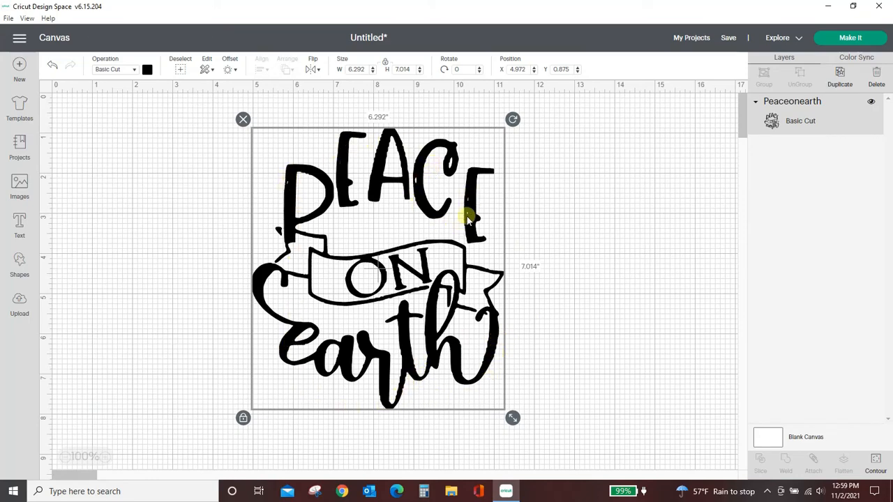
mouse_move(605, 272)
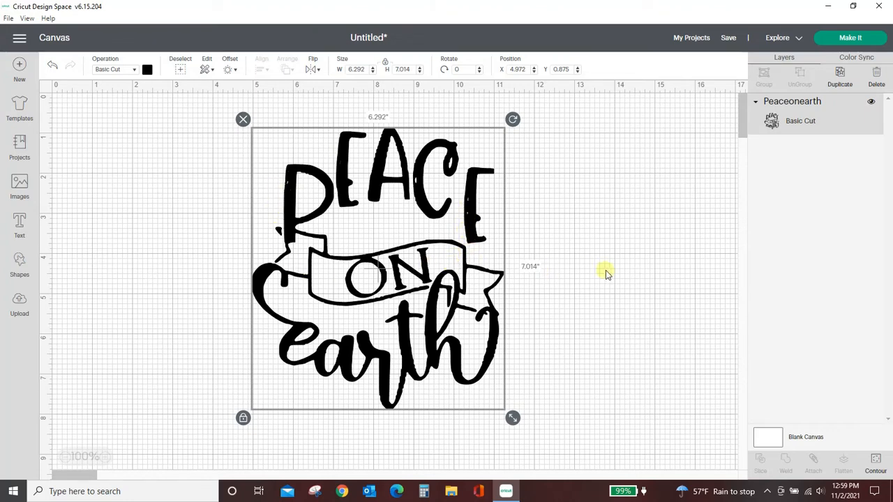
mouse_move(535, 300)
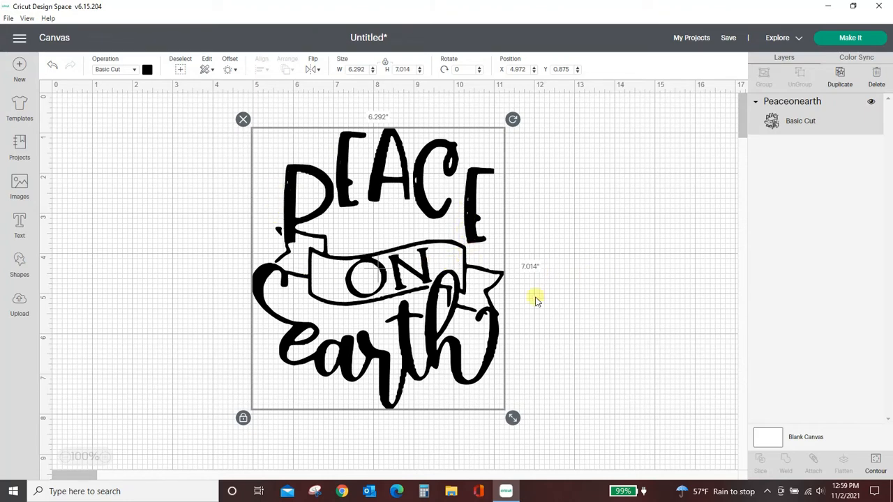
mouse_move(535, 300)
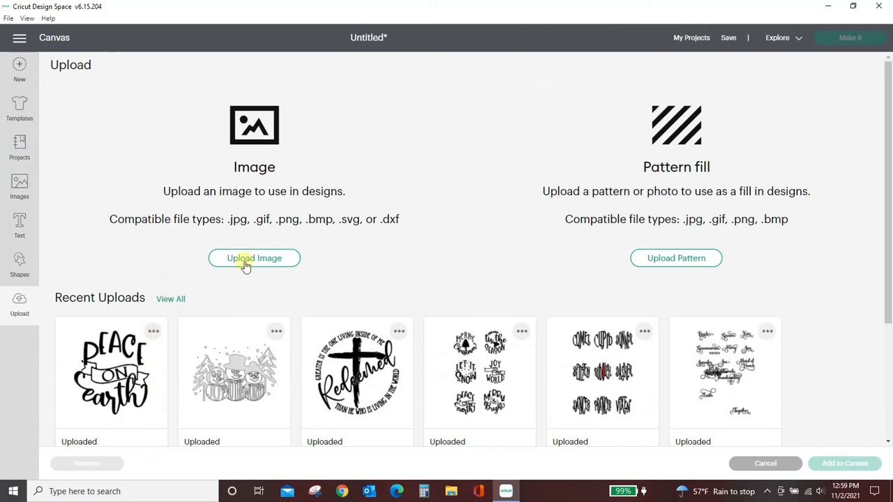
Upload peaceonearth again as a Complex image and reach Background Remover.
left_click(254, 258)
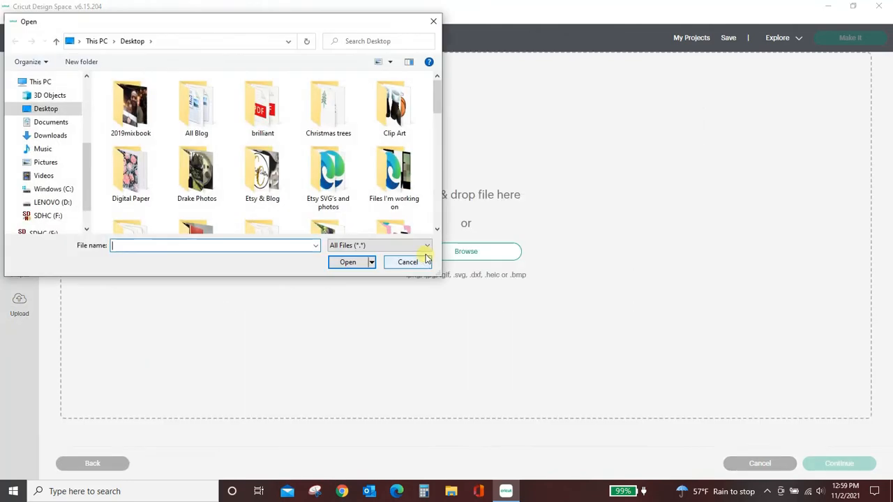
left_click(196, 129)
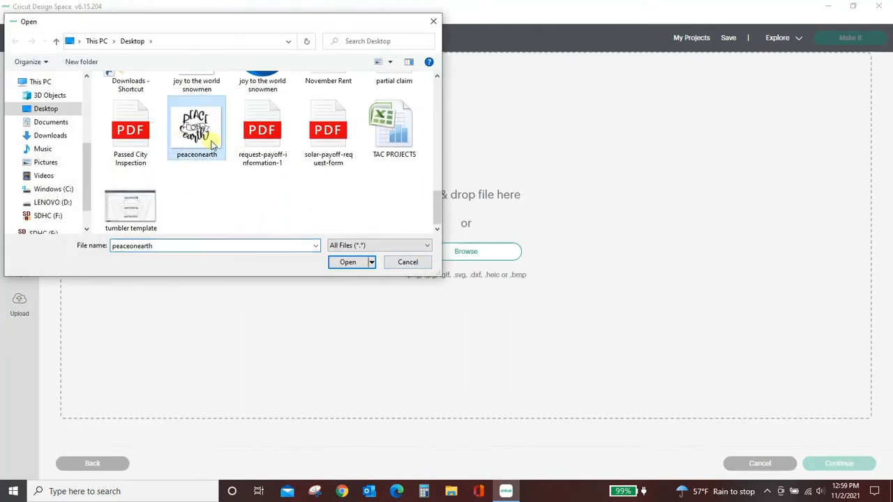
left_click(348, 262)
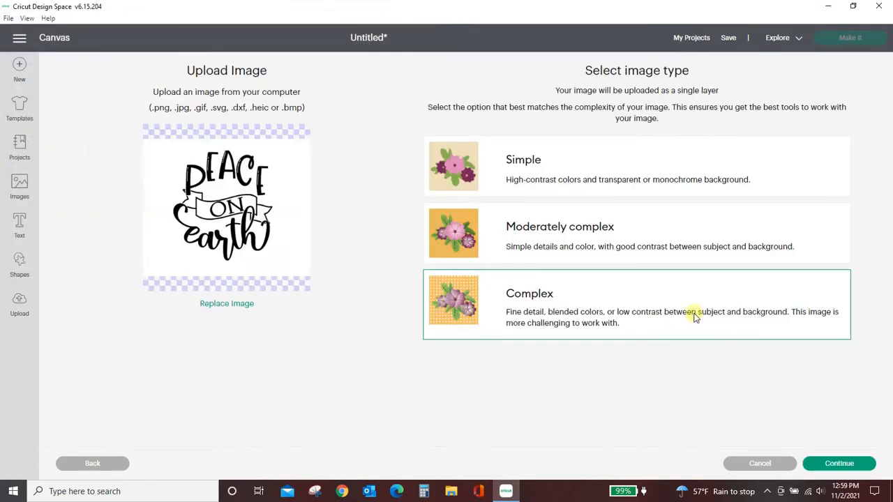
left_click(839, 463)
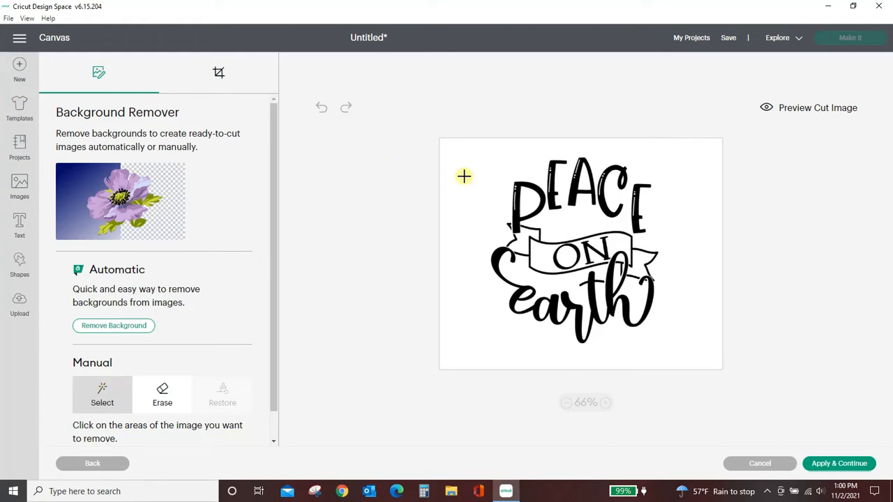
Clear the second copy's white background and zoom in to inspect the lettering edges.
left_click(113, 325)
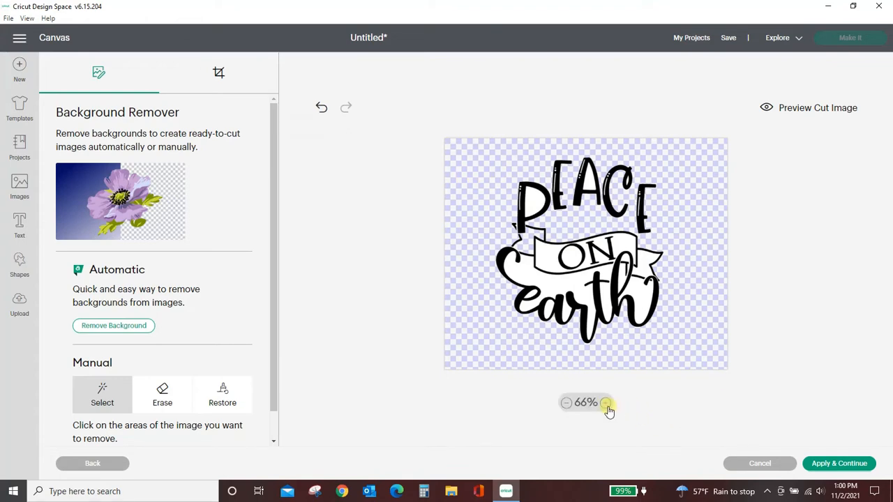
left_click(606, 402)
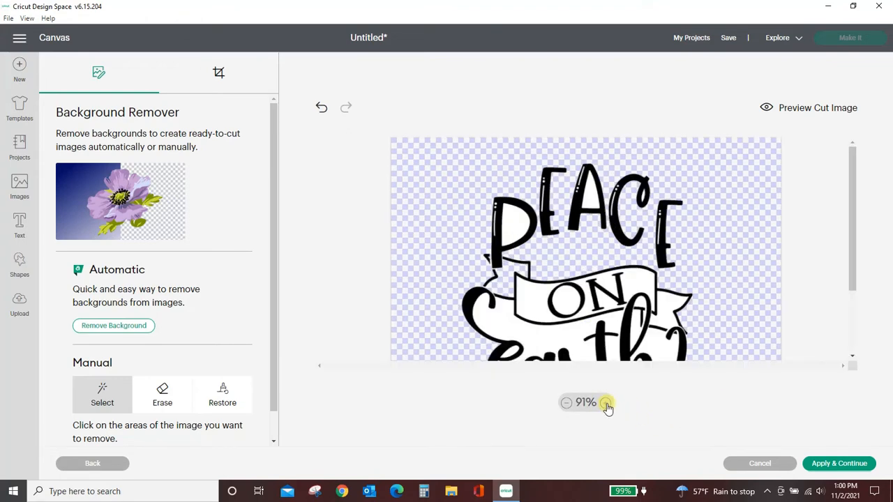
left_click(606, 402)
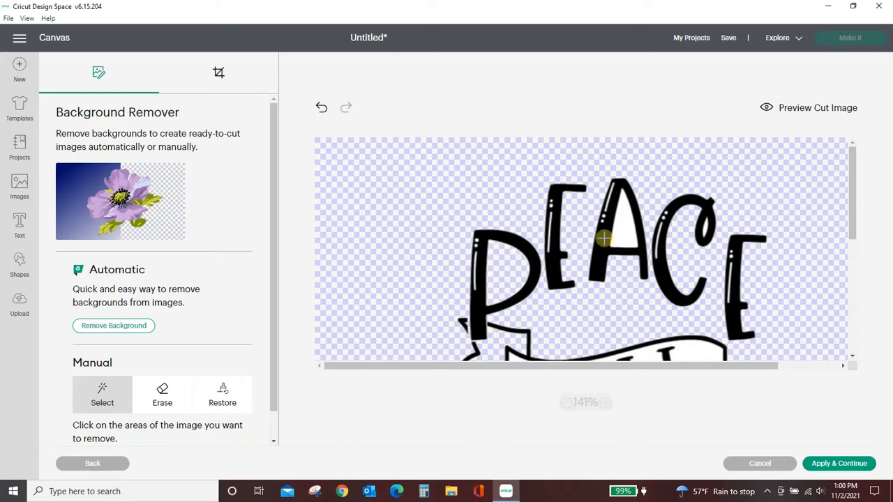
scroll("down", 3)
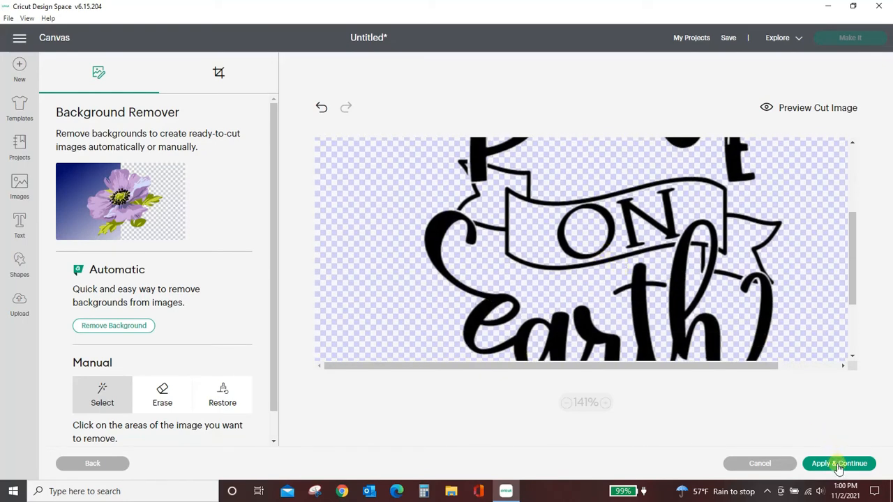
Save the cleaned second peaceonearth copy as a Cut Image and place it on canvas.
left_click(839, 463)
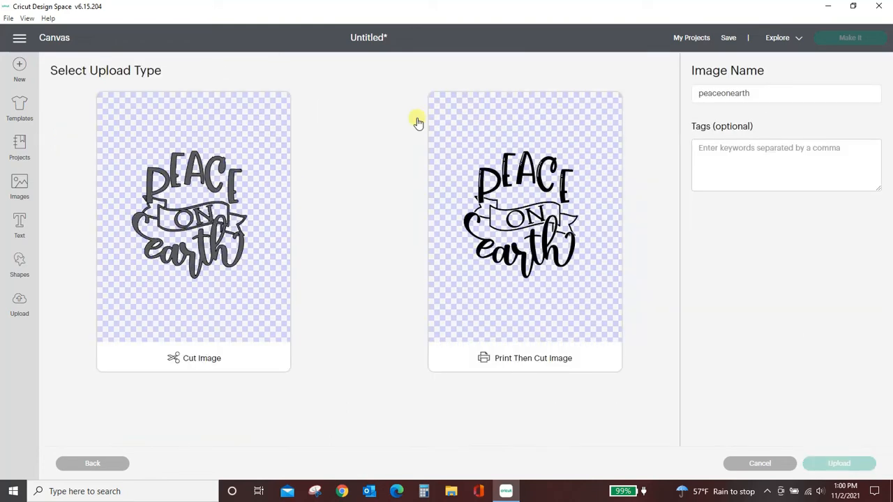
left_click(193, 223)
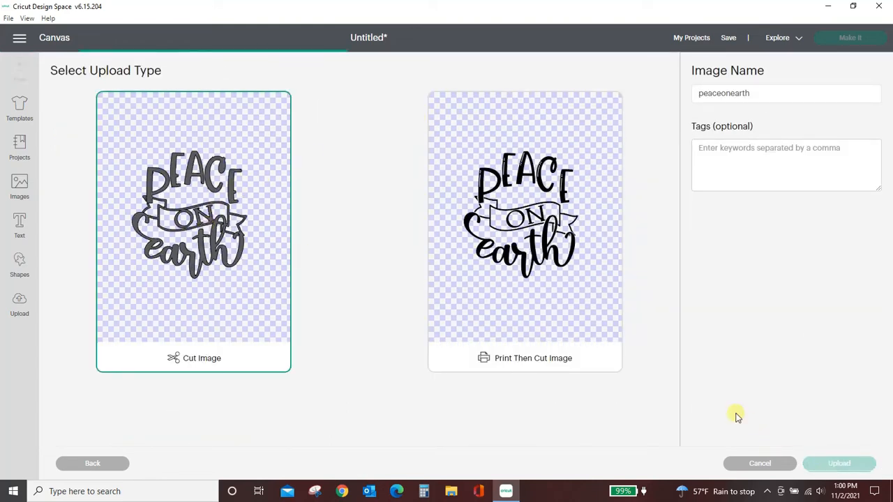
left_click(838, 463)
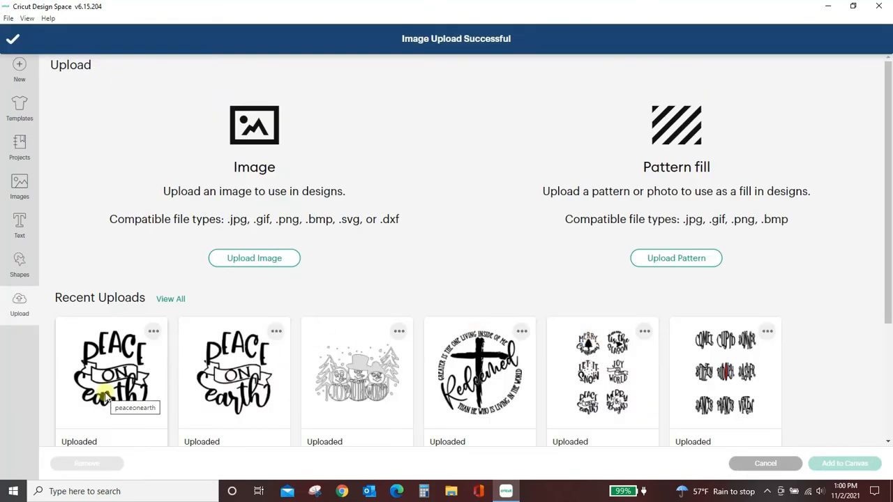
left_click(112, 373)
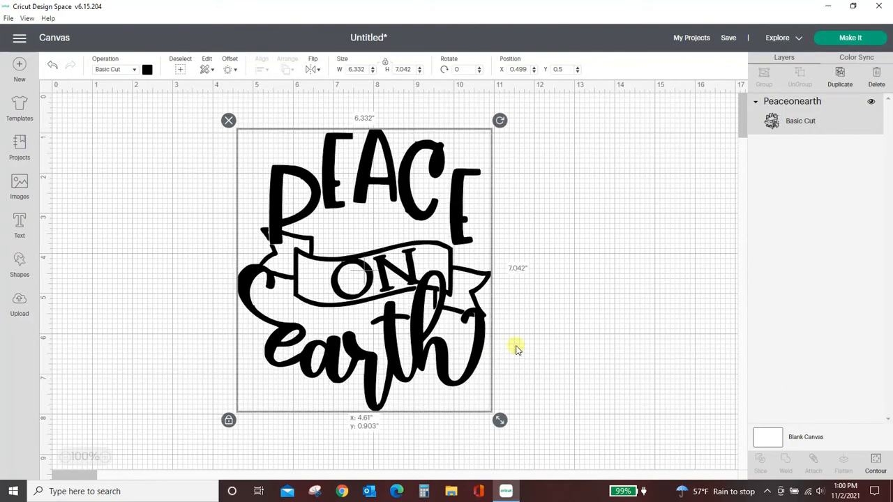
Add the other Peace on Earth upload and arrange both designs side by side.
left_click_drag(516, 349, 541, 283)
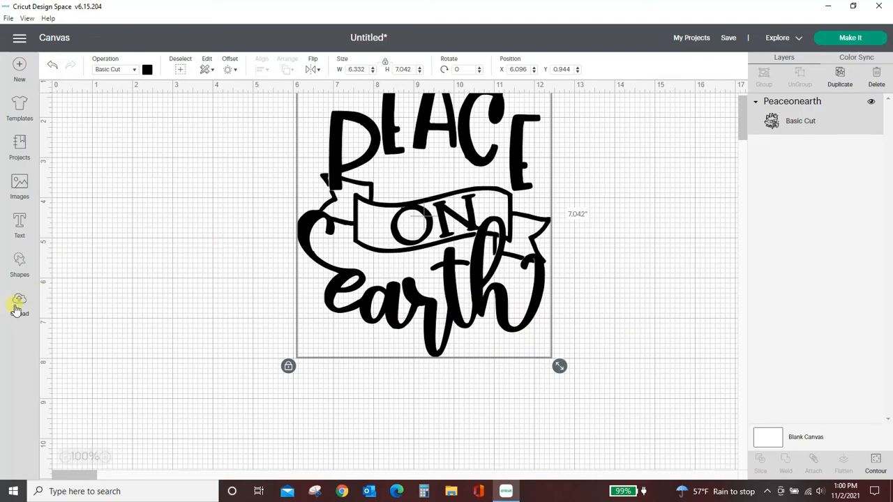
left_click(19, 303)
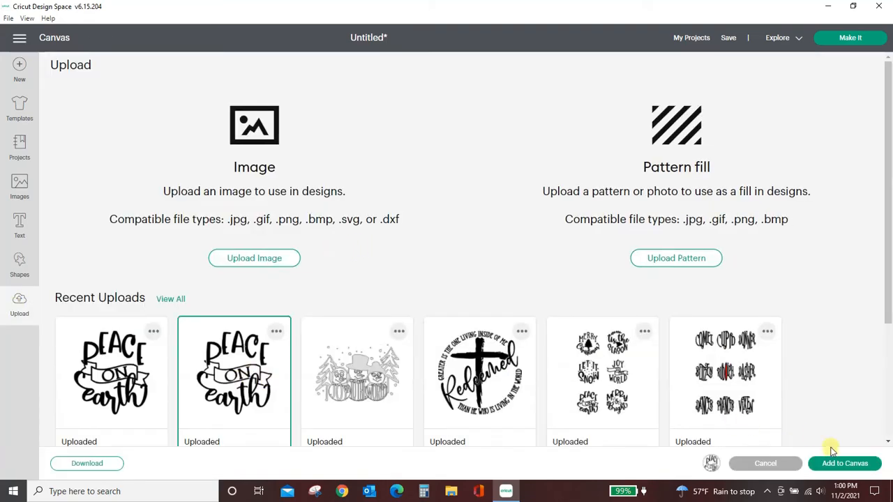
left_click(844, 463)
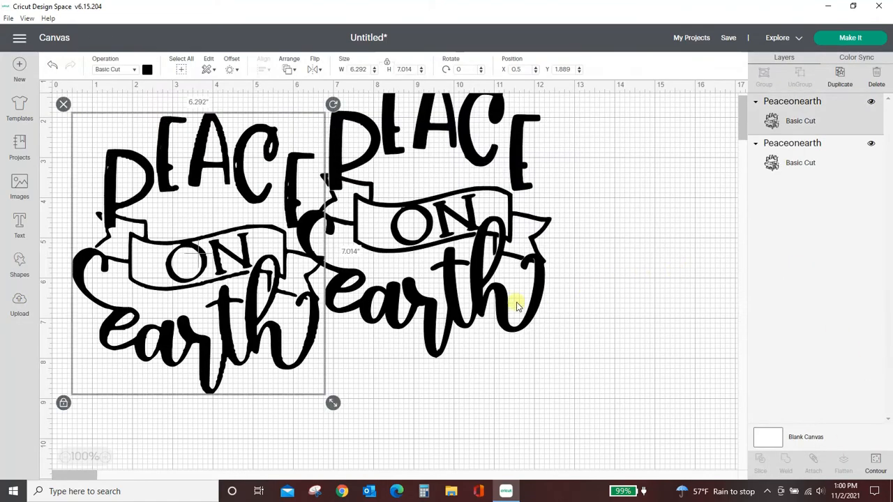
left_click_drag(516, 304, 231, 348)
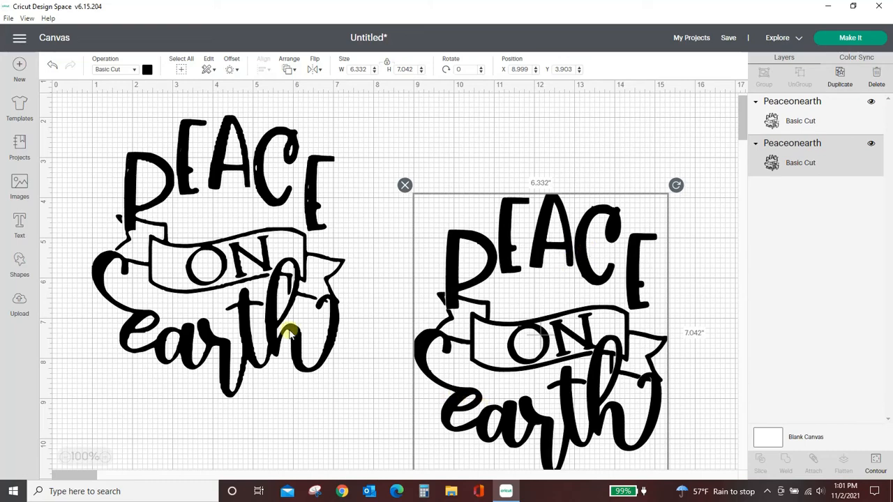
mouse_move(303, 253)
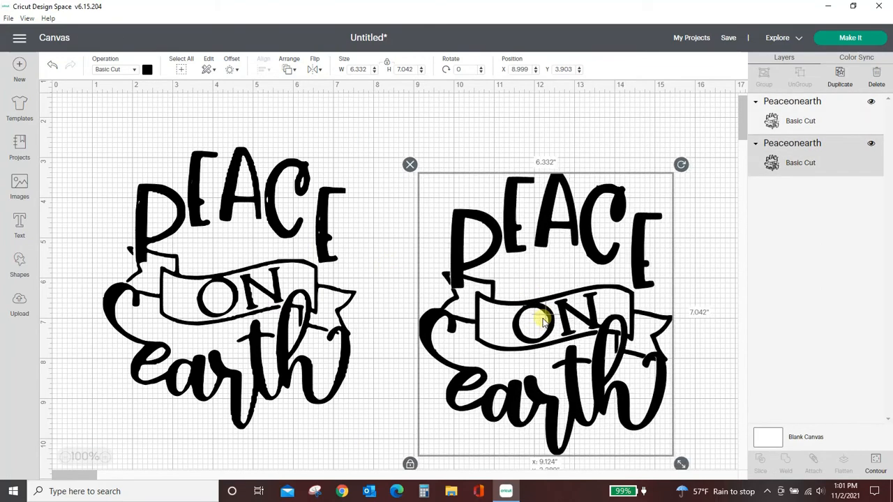
left_click_drag(544, 320, 498, 272)
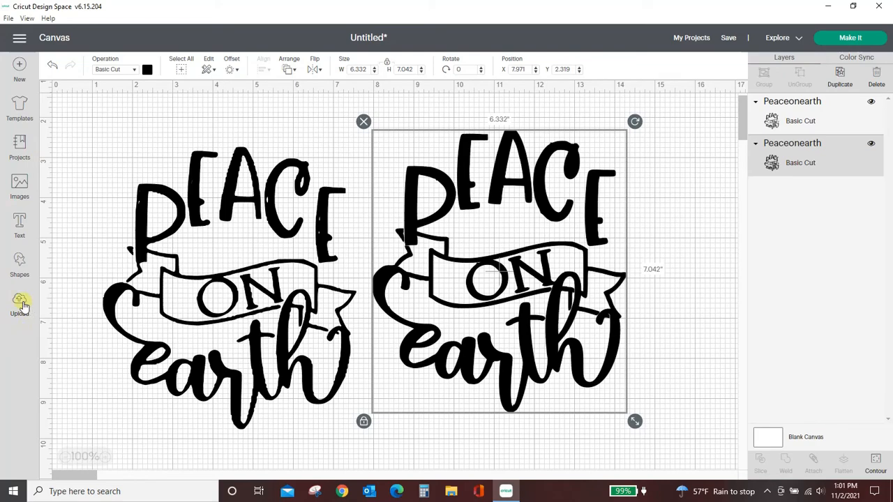
Upload the snowmen photo as a Complex image and continue into Background Remover.
left_click(19, 303)
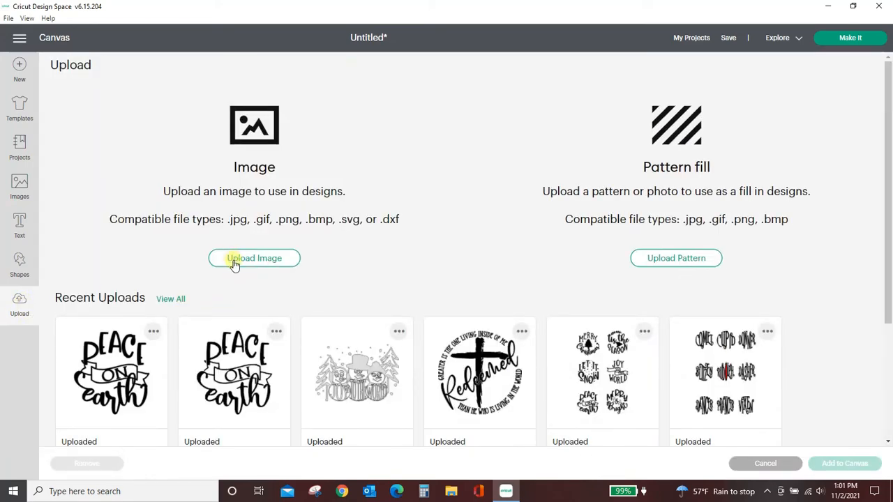
left_click(254, 258)
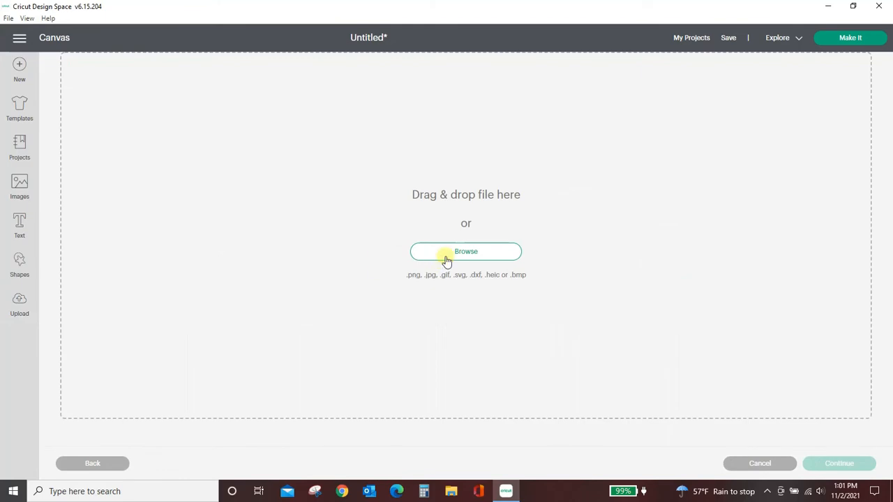
left_click(465, 251)
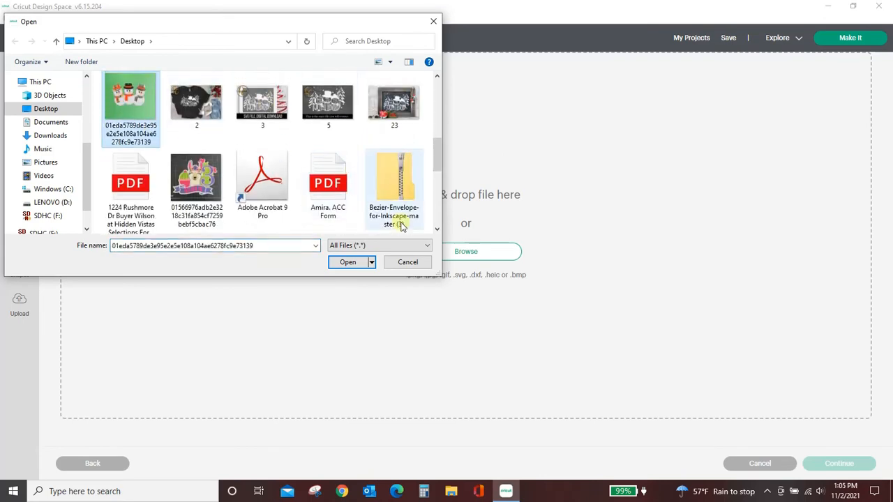
left_click(347, 262)
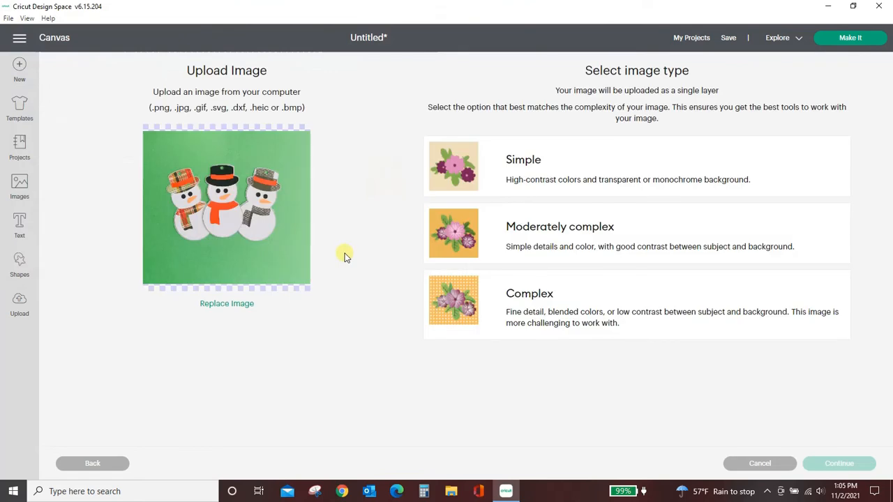
left_click(634, 303)
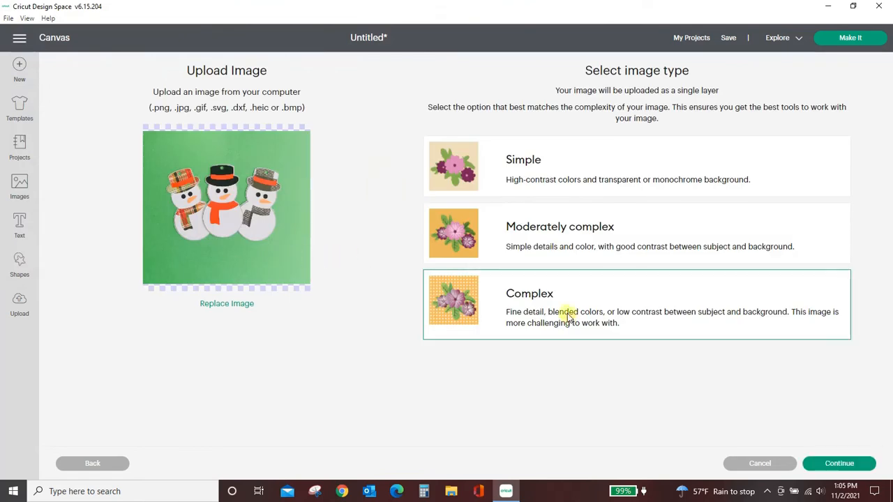
left_click(838, 463)
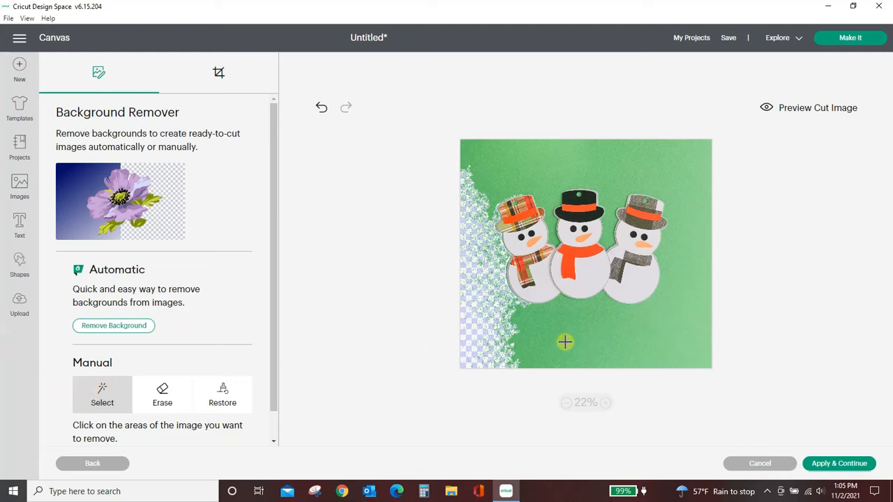
Remove the green areas below and above the snowmen with the Select tool.
left_click(564, 342)
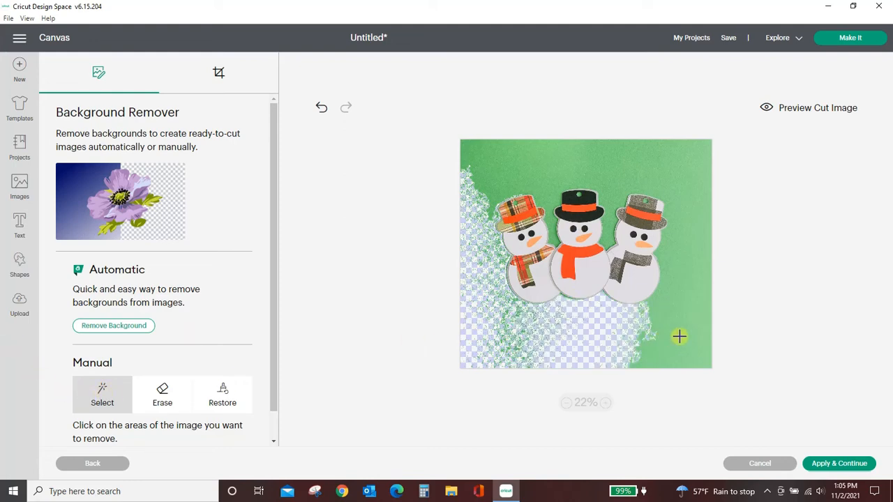
left_click(579, 164)
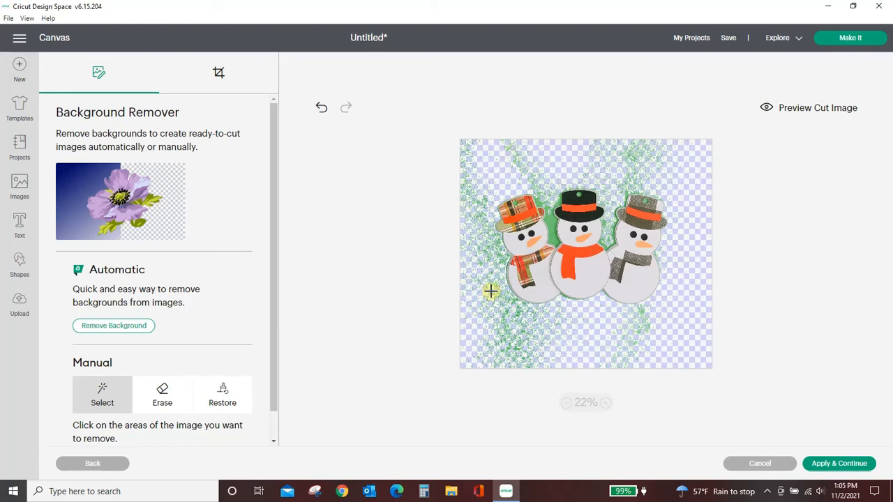
mouse_move(597, 348)
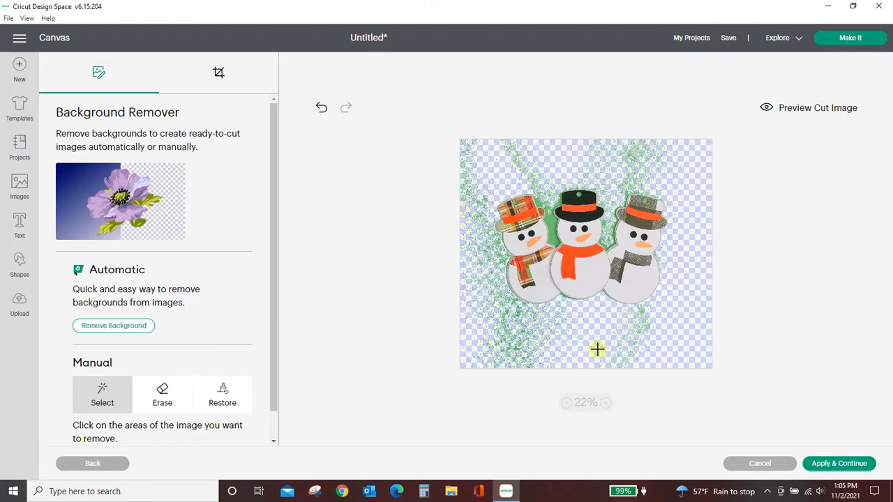
scroll("down", 3)
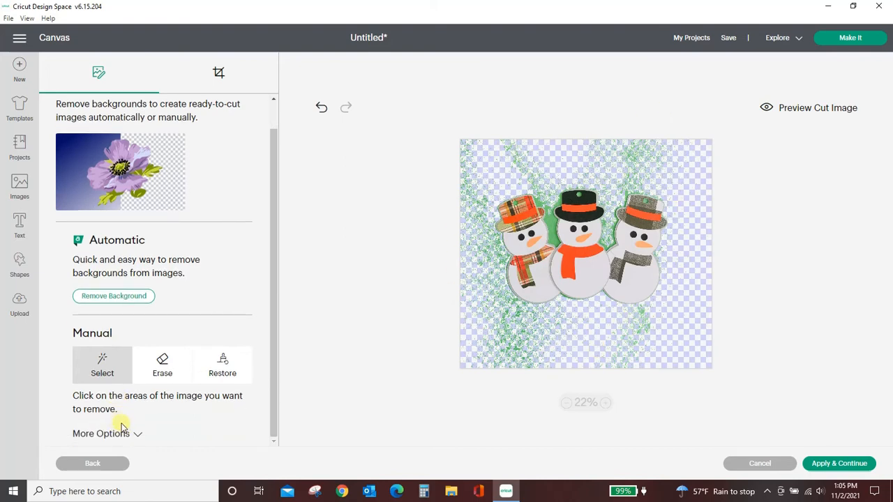
Expand More Options and clear the Color Tolerance value to restore the original photo.
left_click(101, 433)
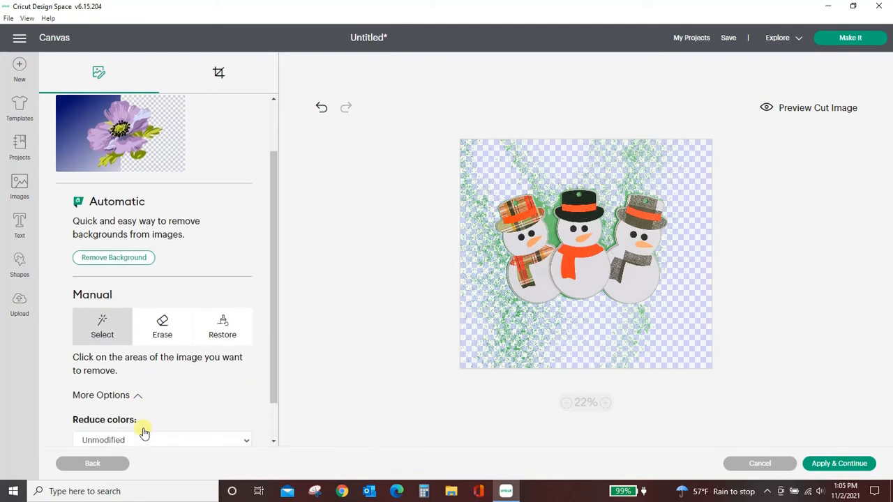
scroll("down", 3)
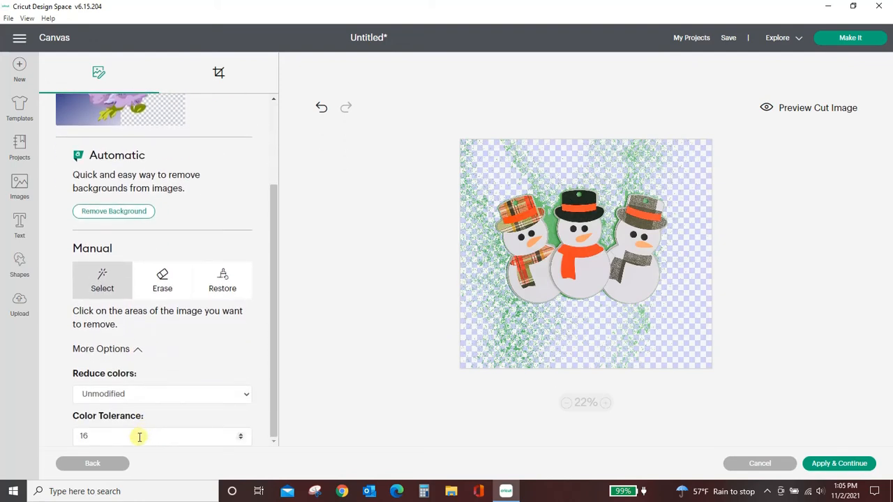
left_click(140, 436)
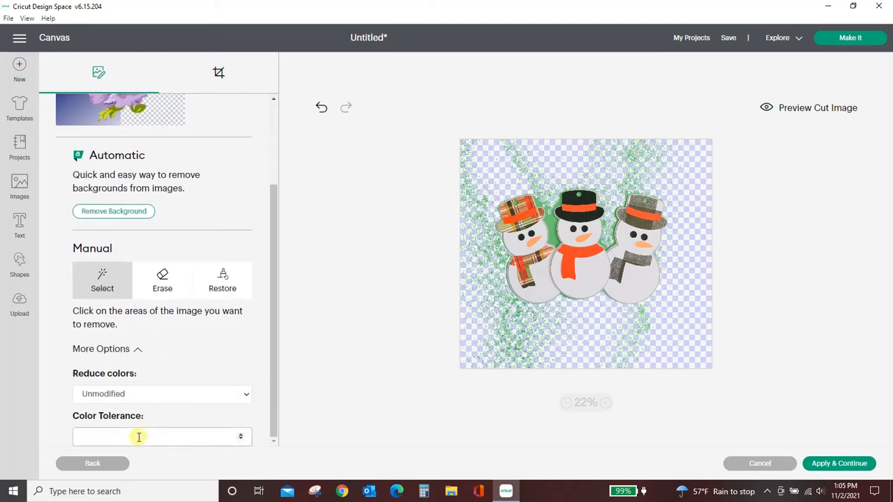
left_click(162, 393)
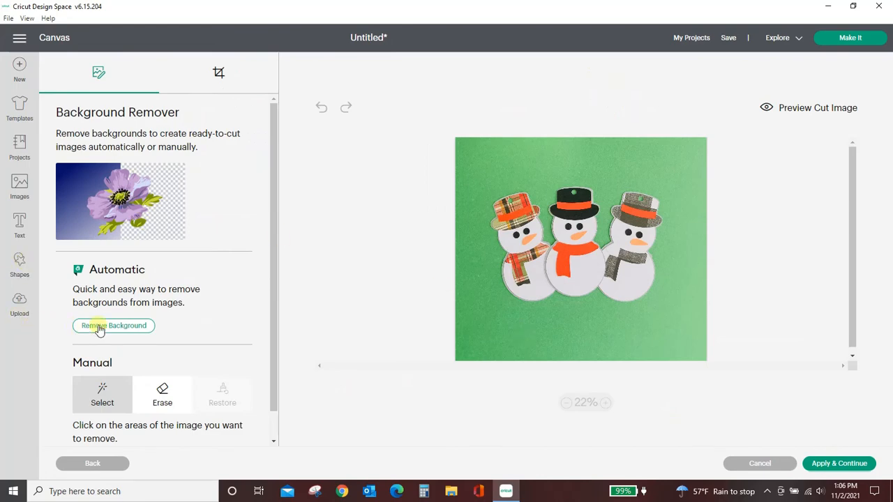
Run the automatic Remove Background to strip all the green, leaving three snowmen.
left_click(114, 326)
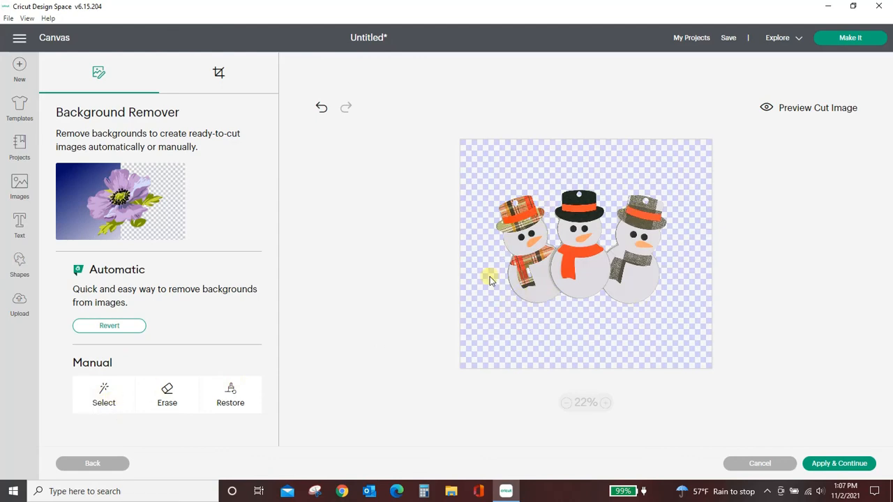
mouse_move(491, 273)
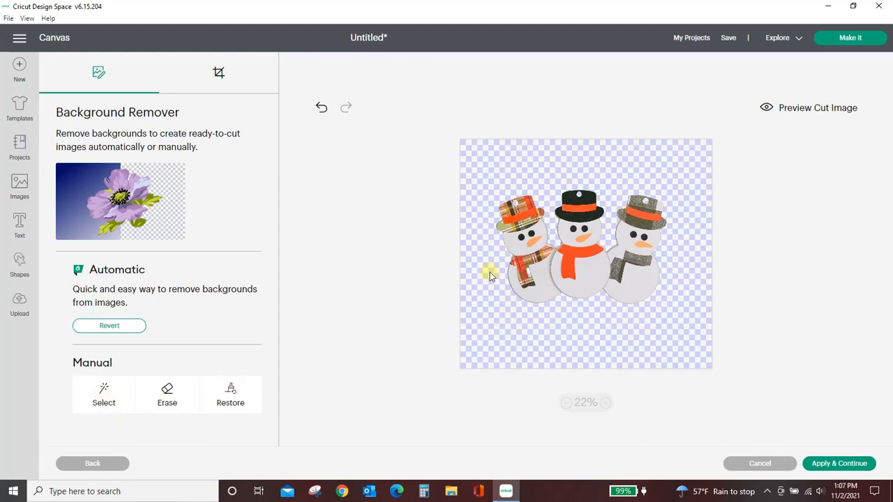